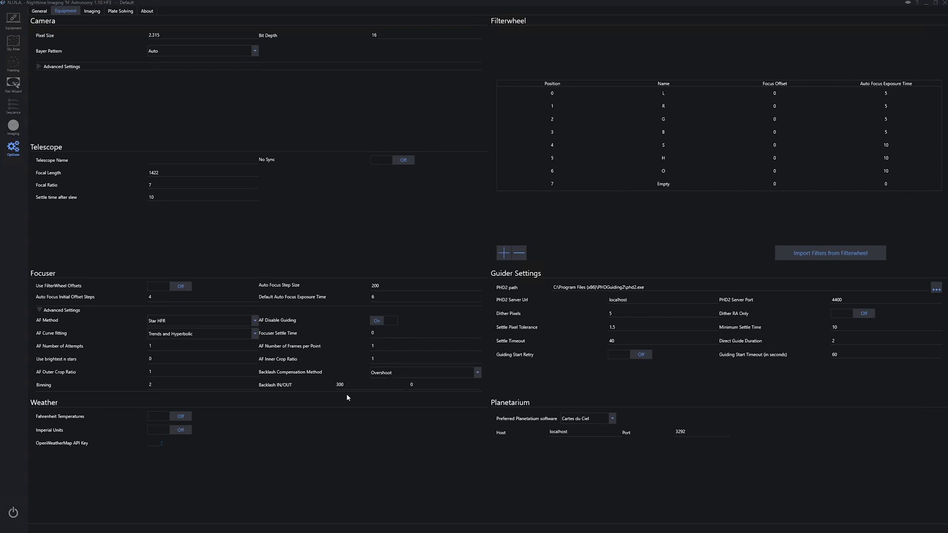
mouse_move(131, 329)
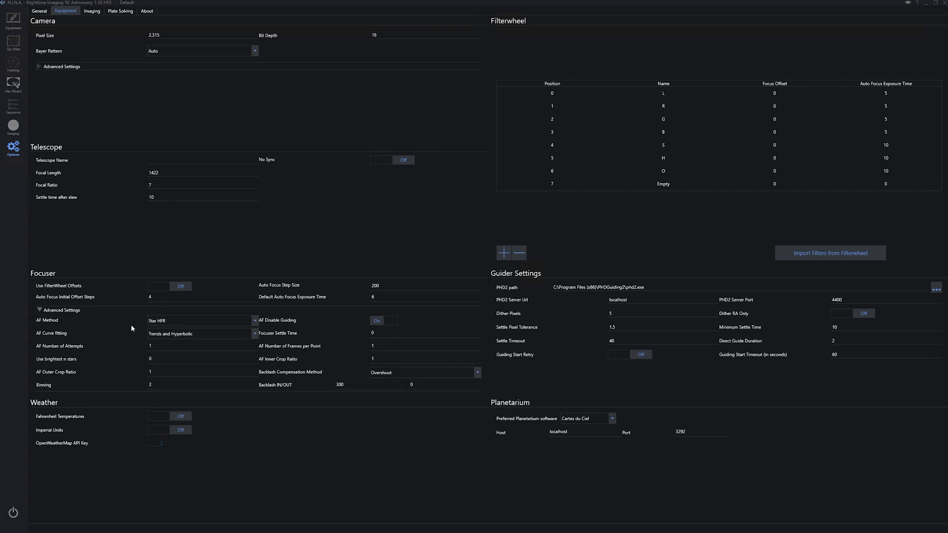
mouse_move(256, 337)
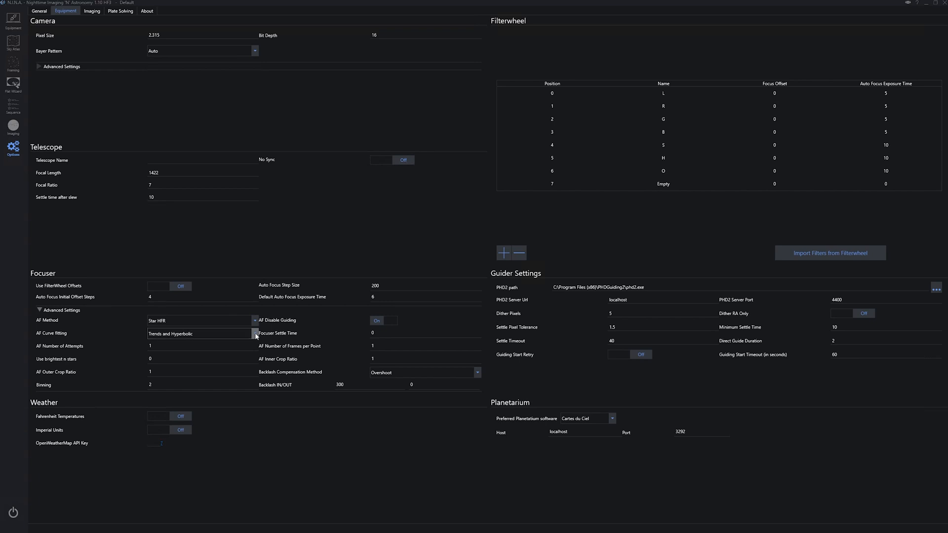
- Keep Trends and Hyperbolic as autofocus curve fitting, then reconnect ZWO Focuser (1)
left_click(253, 333)
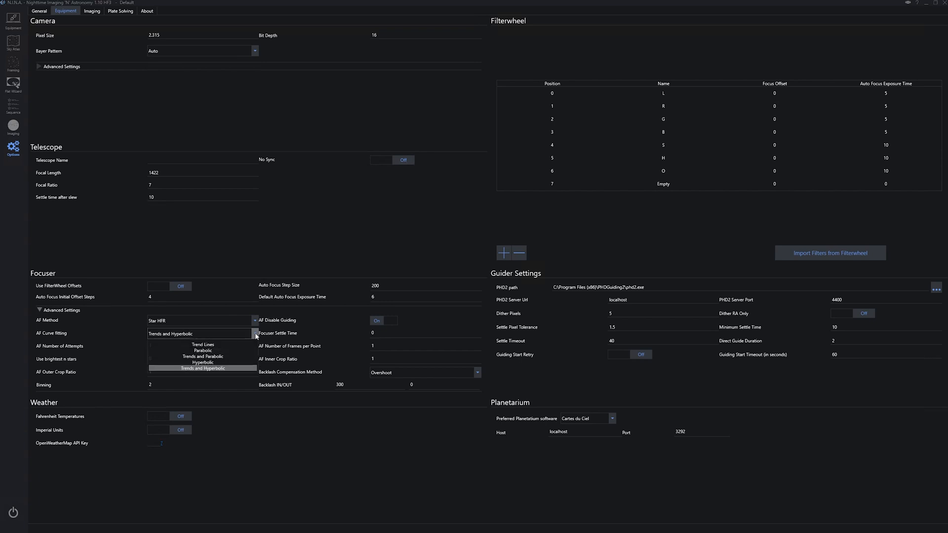
mouse_move(228, 346)
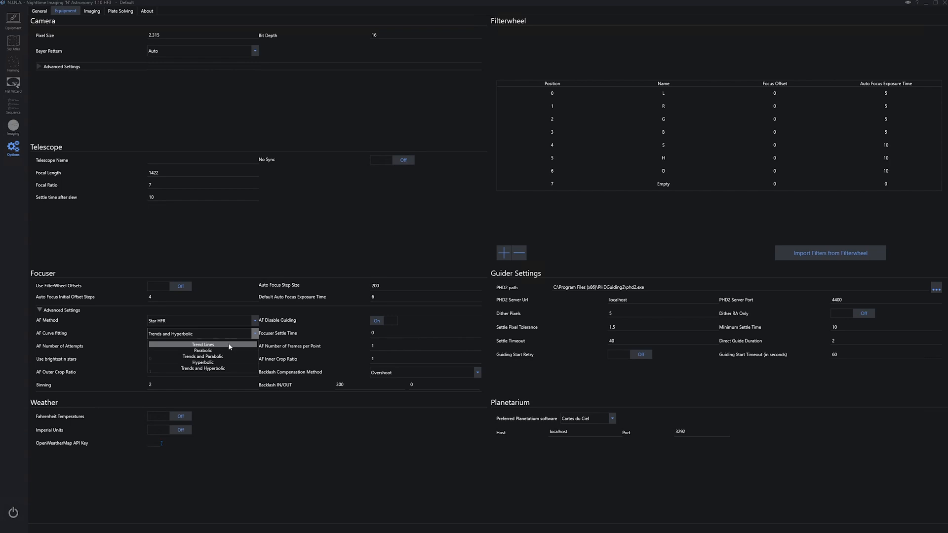
mouse_move(251, 337)
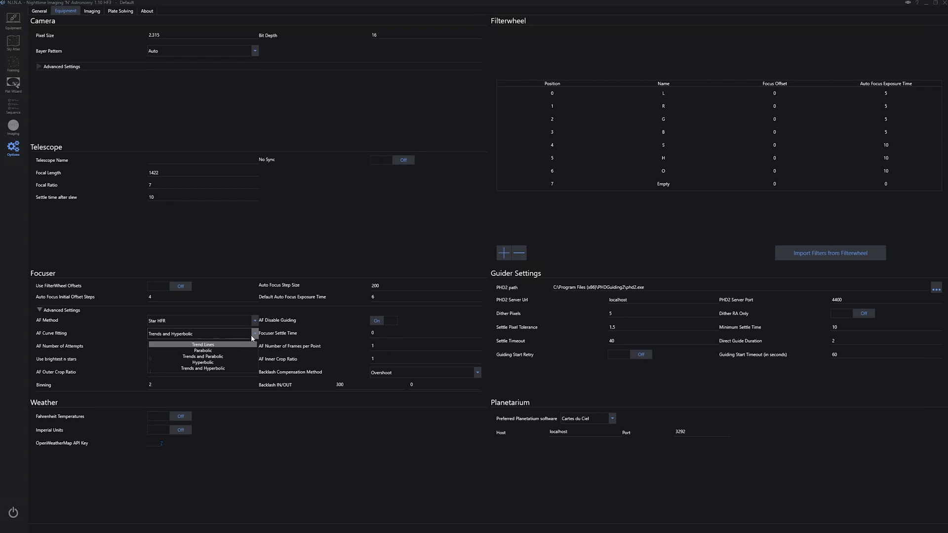
mouse_move(204, 337)
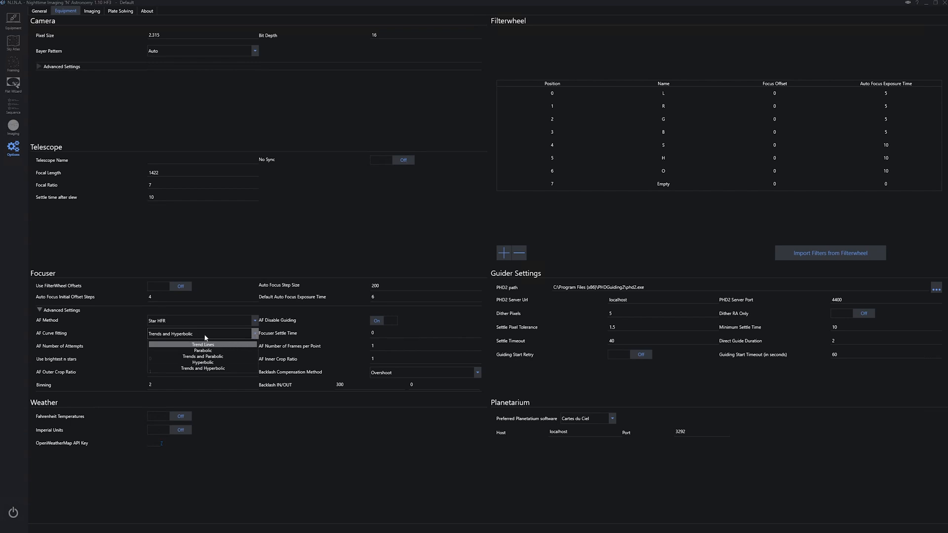
mouse_move(257, 338)
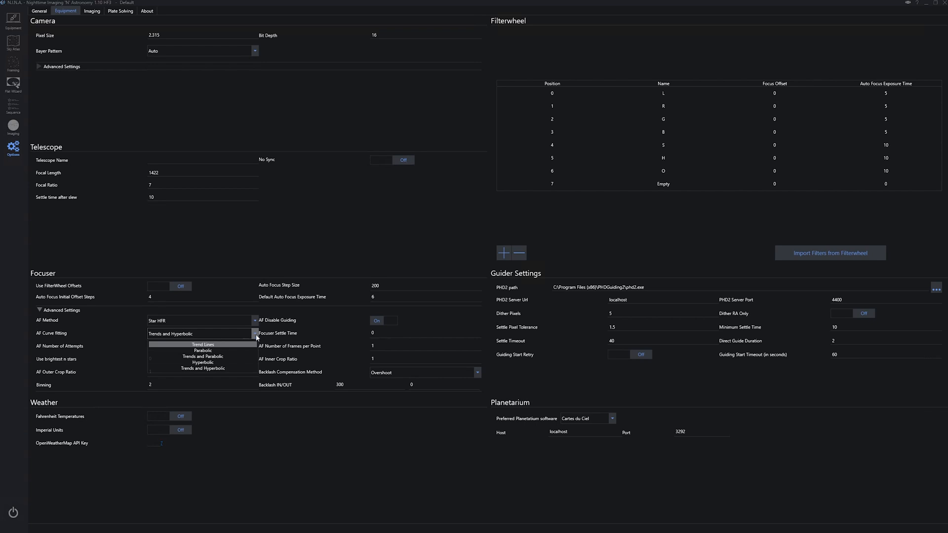
left_click(202, 369)
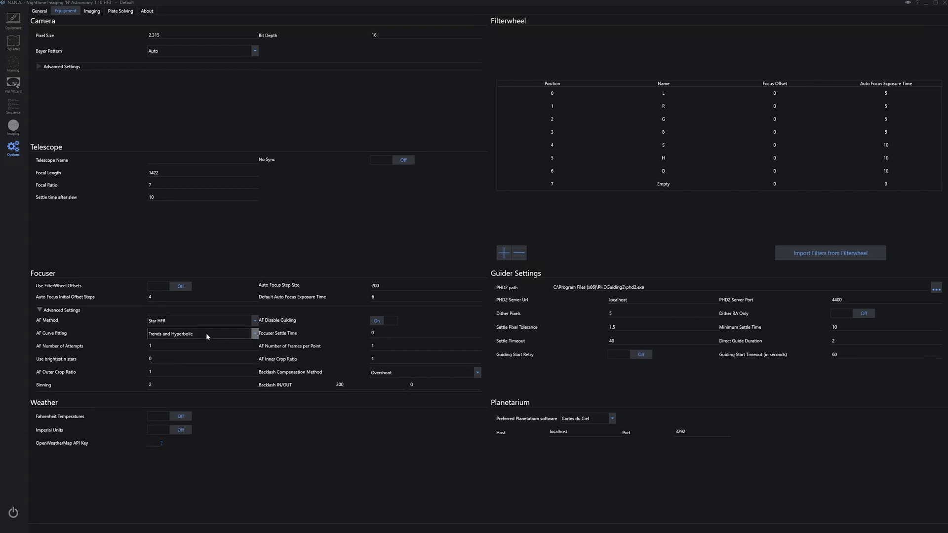
mouse_move(212, 334)
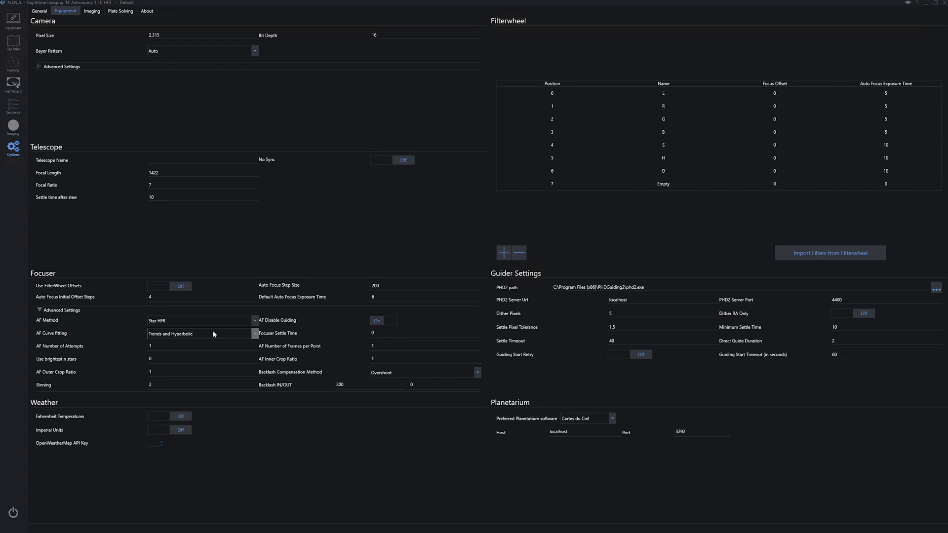
mouse_move(217, 337)
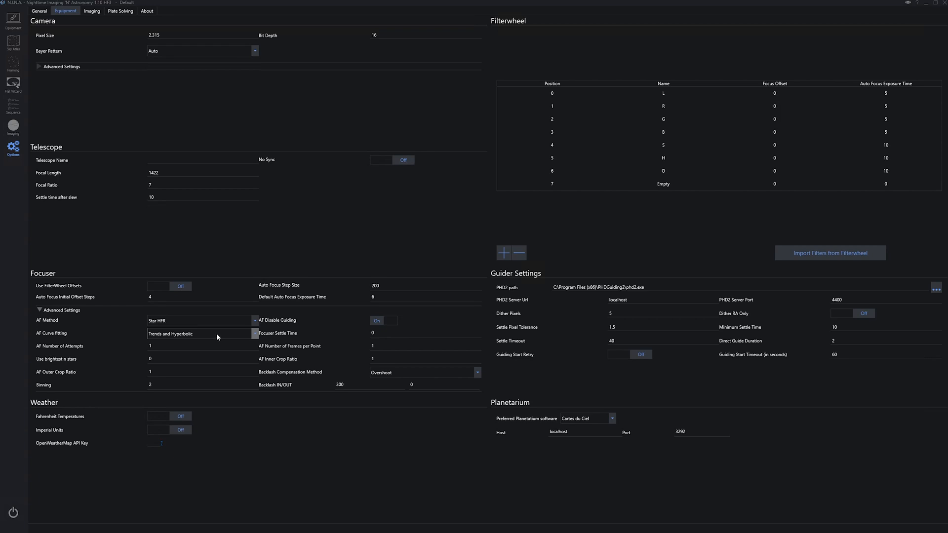
mouse_move(214, 339)
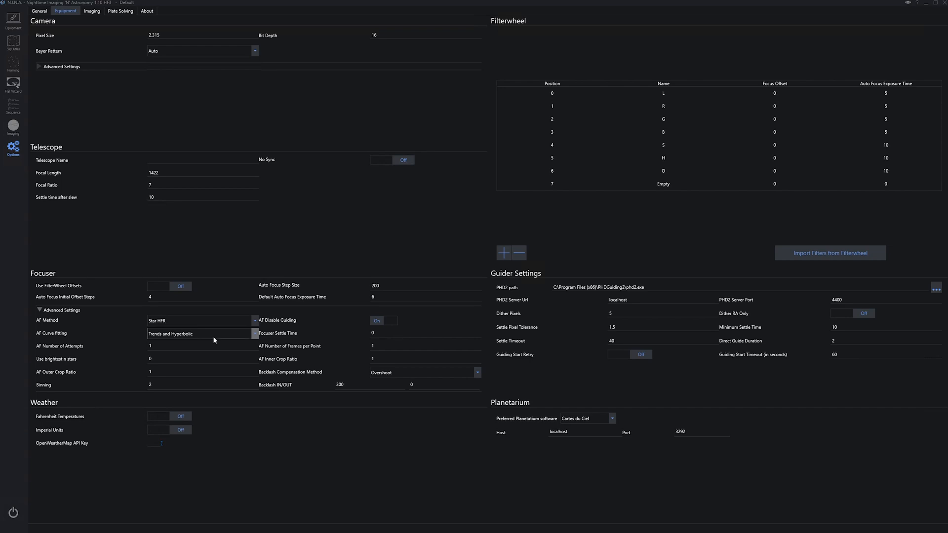
mouse_move(91, 97)
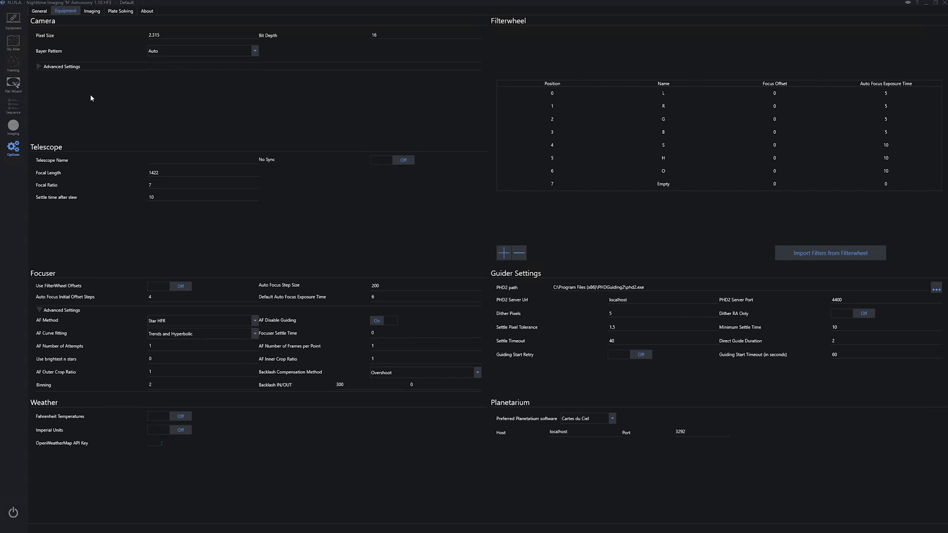
mouse_move(245, 128)
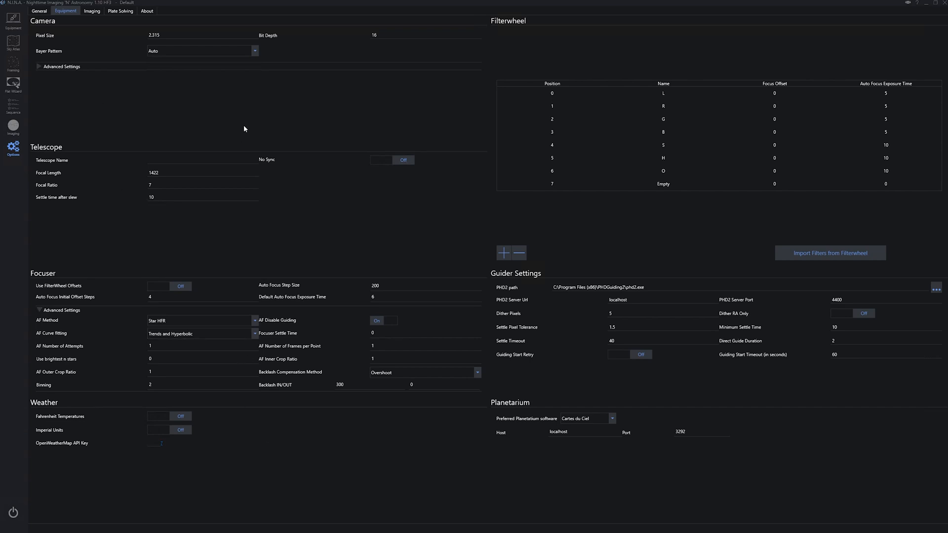
mouse_move(163, 111)
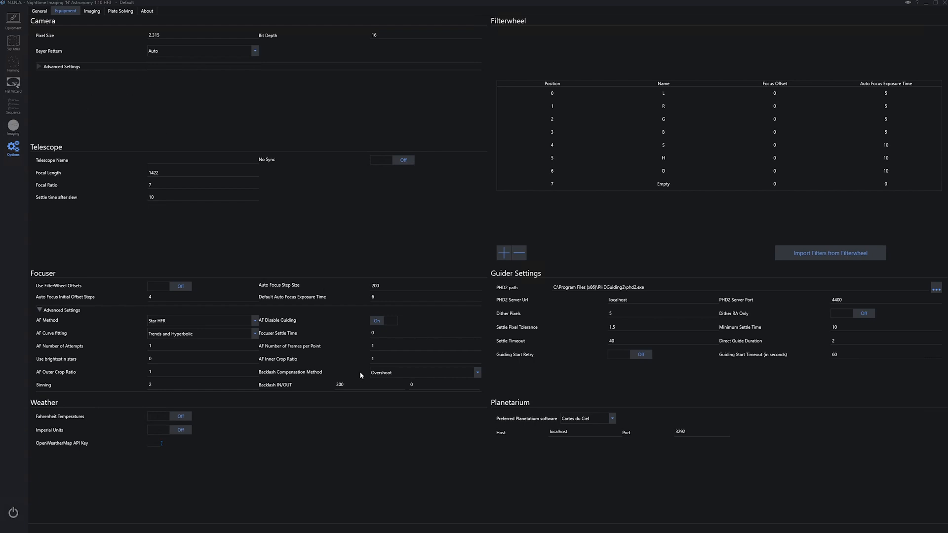
mouse_move(395, 372)
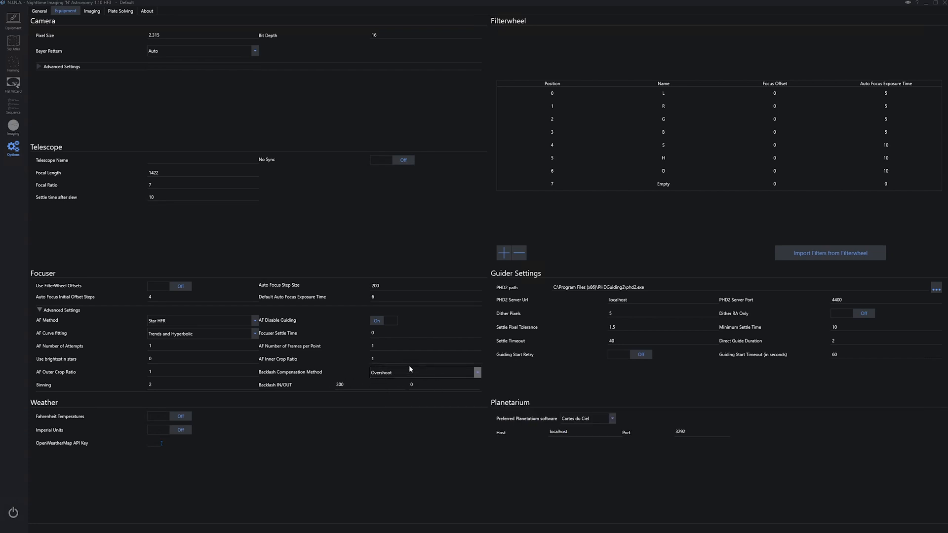
mouse_move(341, 397)
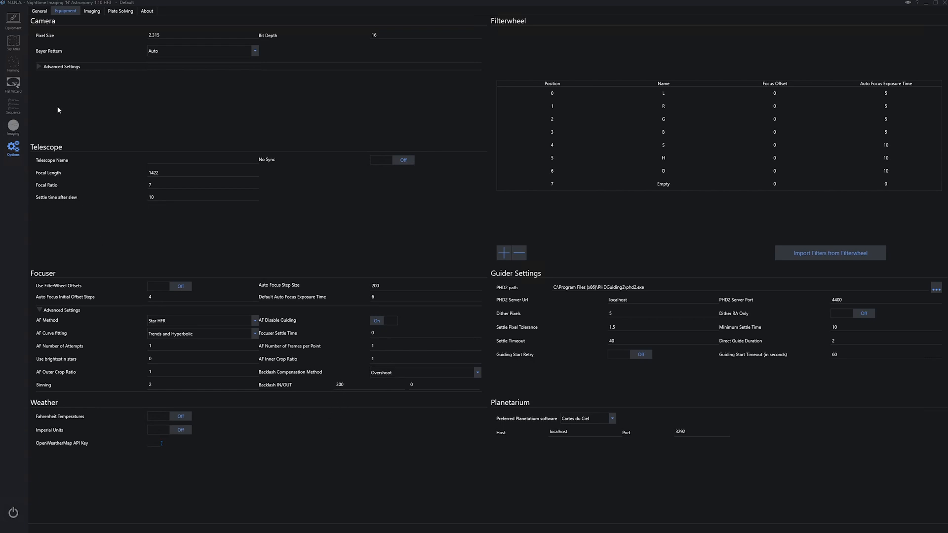
mouse_move(59, 105)
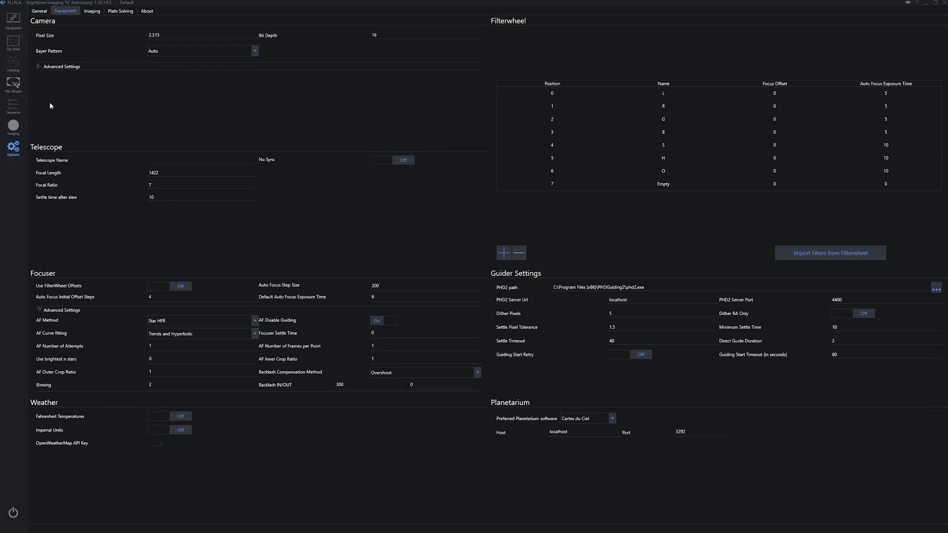
mouse_move(337, 386)
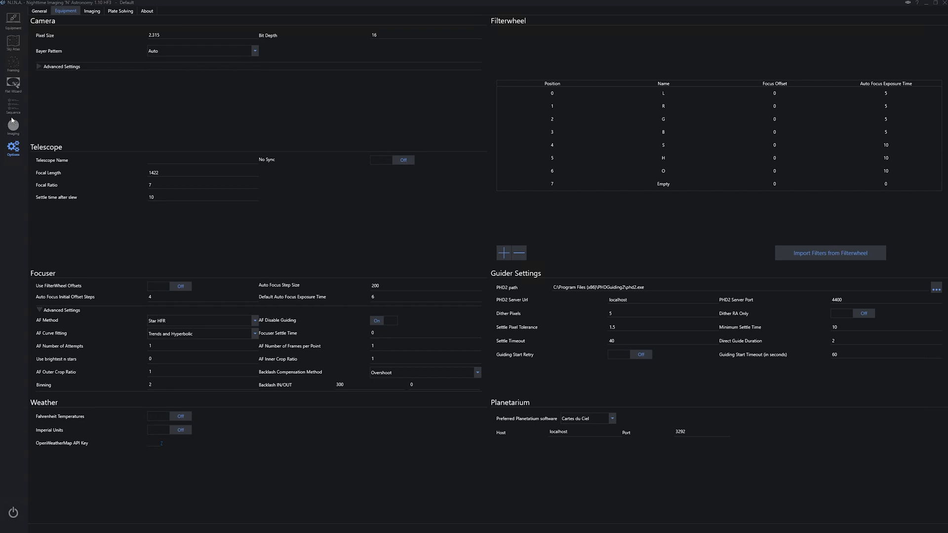
left_click(13, 18)
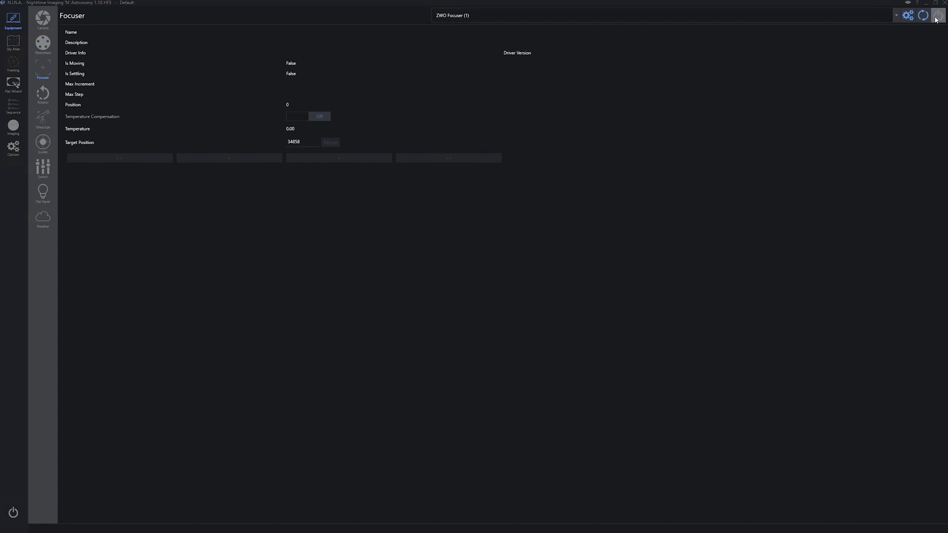
left_click(938, 15)
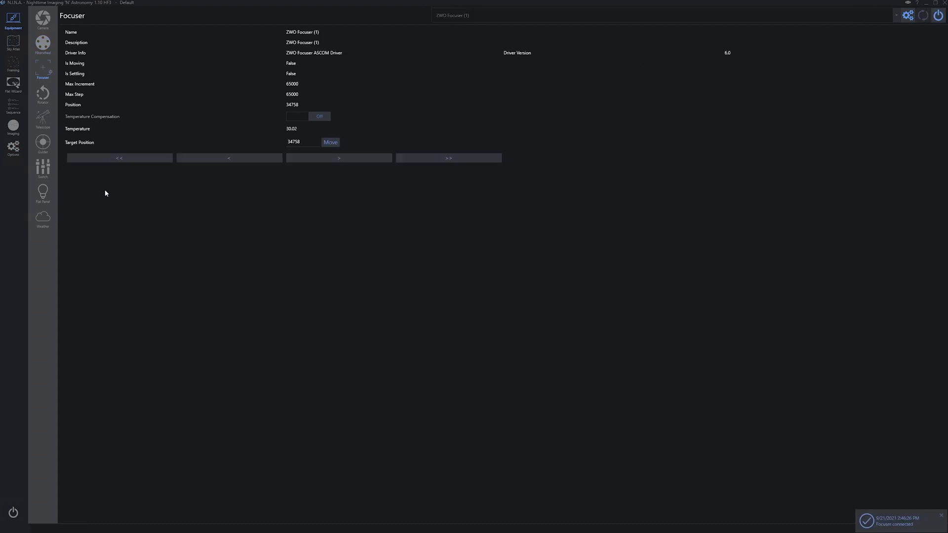